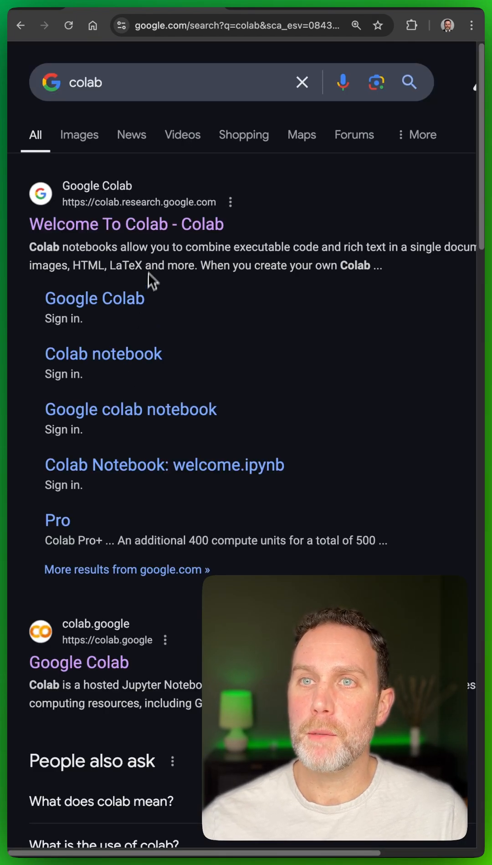
From the Google search results, reach Colab and start a new blank notebook (Untitled17.ipynb)
{"action": "left_click", "coordinate": [126, 223]}
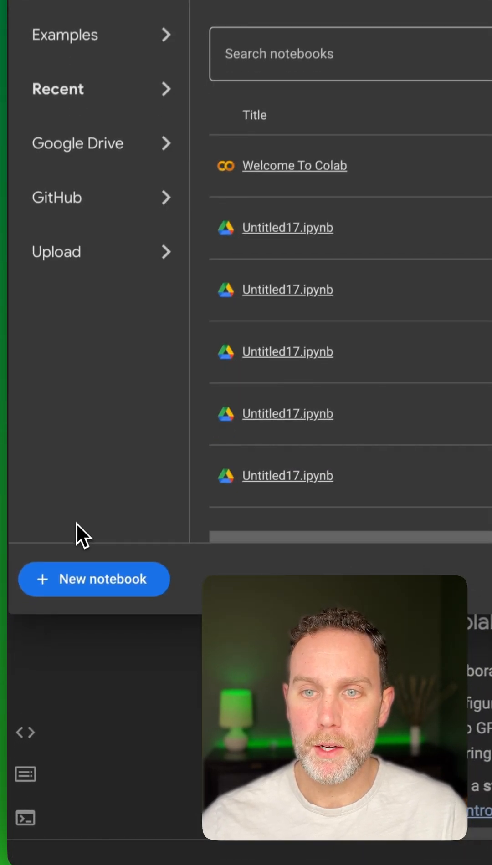
{"action": "left_click", "coordinate": [94, 579]}
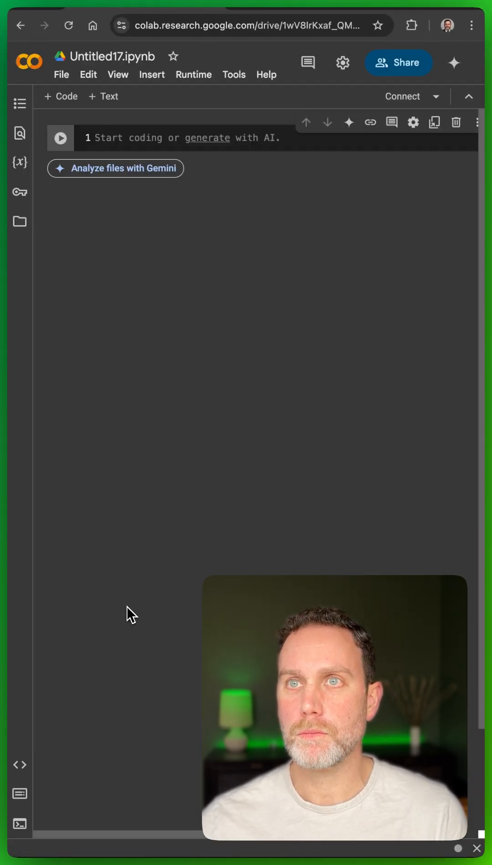
Change the runtime type to the T4 GPU hardware accelerator and save it
{"action": "left_click", "coordinate": [437, 96]}
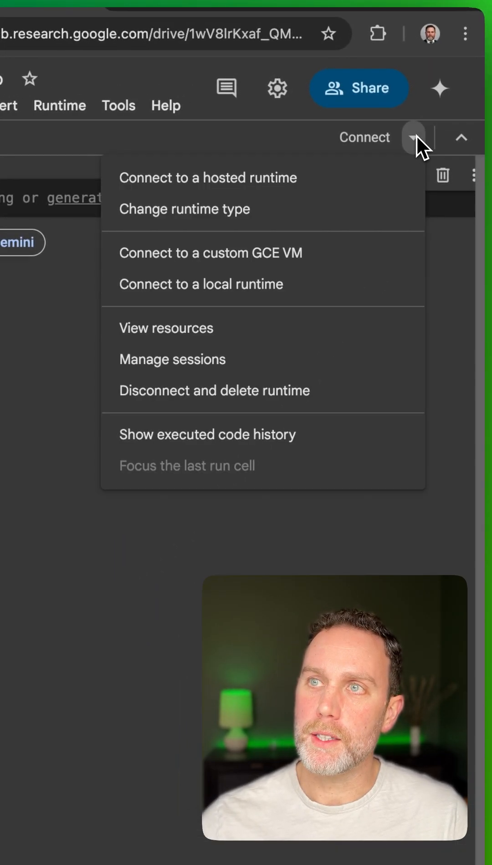
{"action": "left_click", "coordinate": [184, 209]}
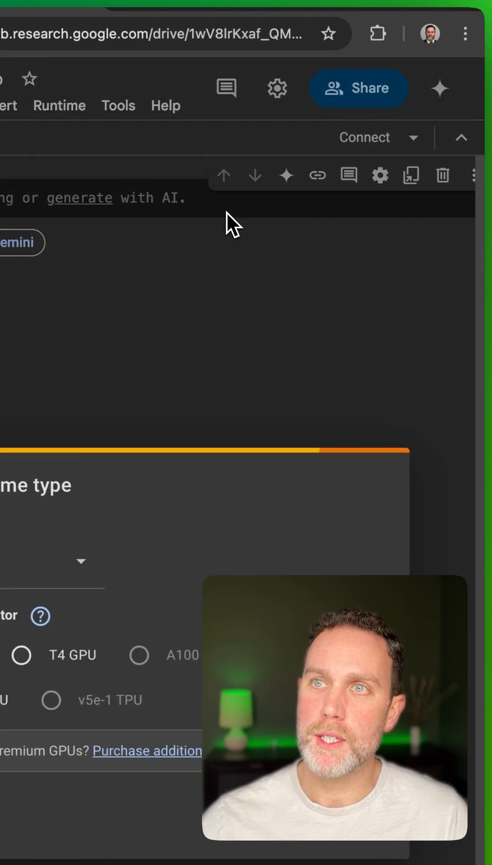
{"action": "left_click", "coordinate": [168, 451]}
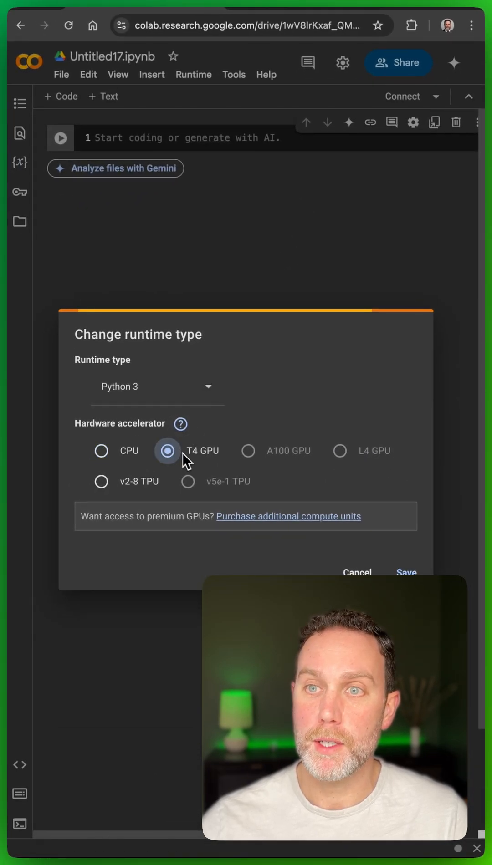
{"action": "left_click", "coordinate": [406, 572]}
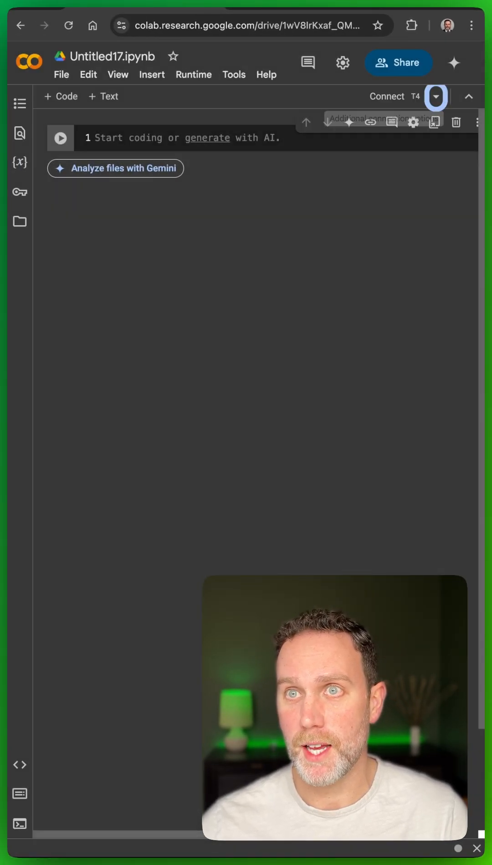
{"action": "mouse_move", "coordinate": [123, 145]}
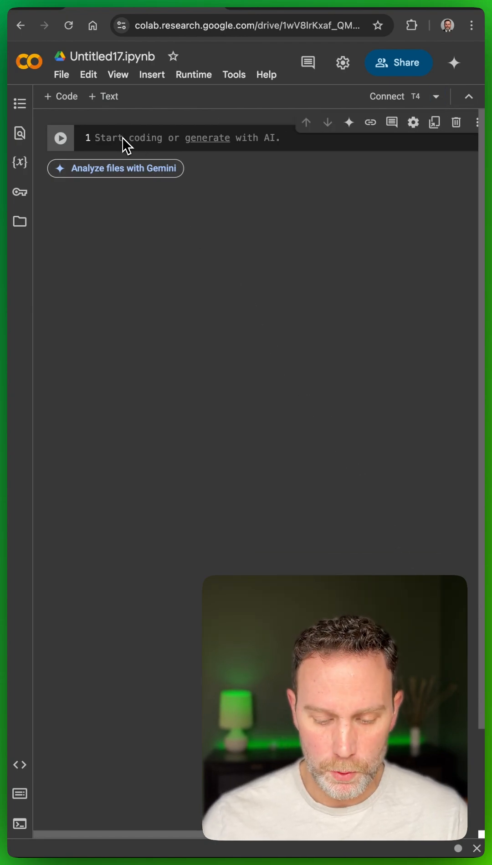
Write '!pip install -q nfl_' in the first code cell, starting the nfl_data_py install command
{"action": "type", "text": "!pip"}
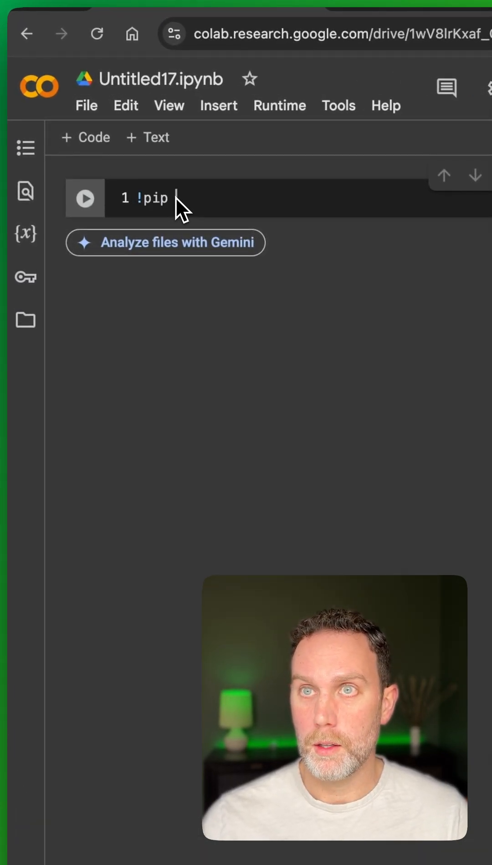
{"action": "type", "text": "install"}
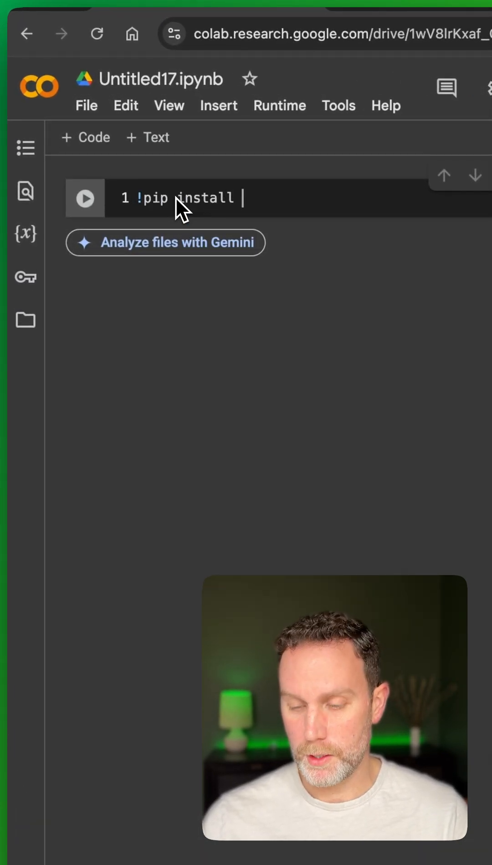
{"action": "type", "text": "-q nfl_"}
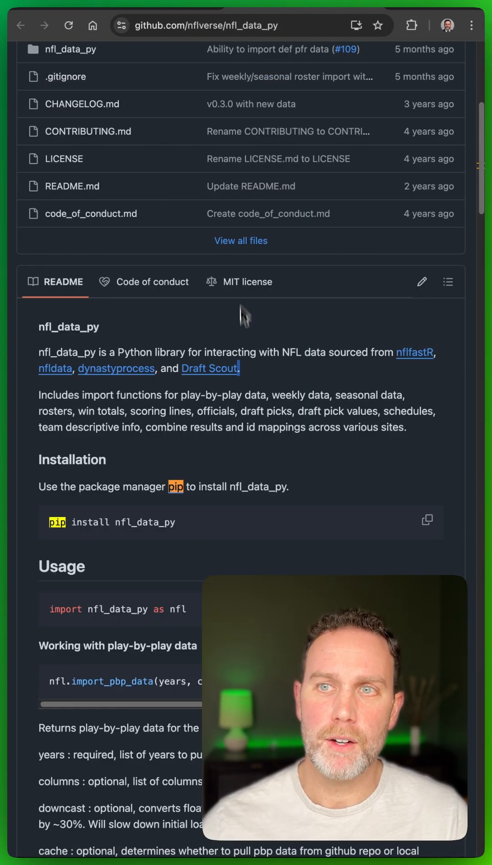
{"action": "mouse_move", "coordinate": [147, 71]}
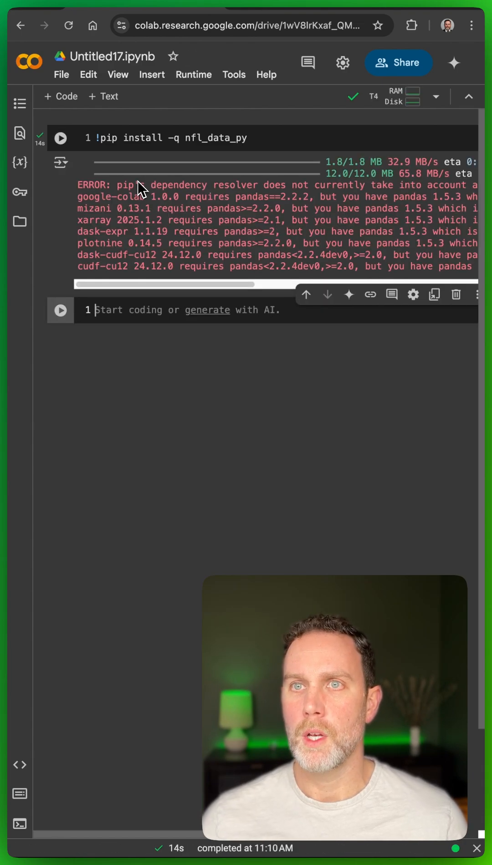
{"action": "mouse_move", "coordinate": [268, 137]}
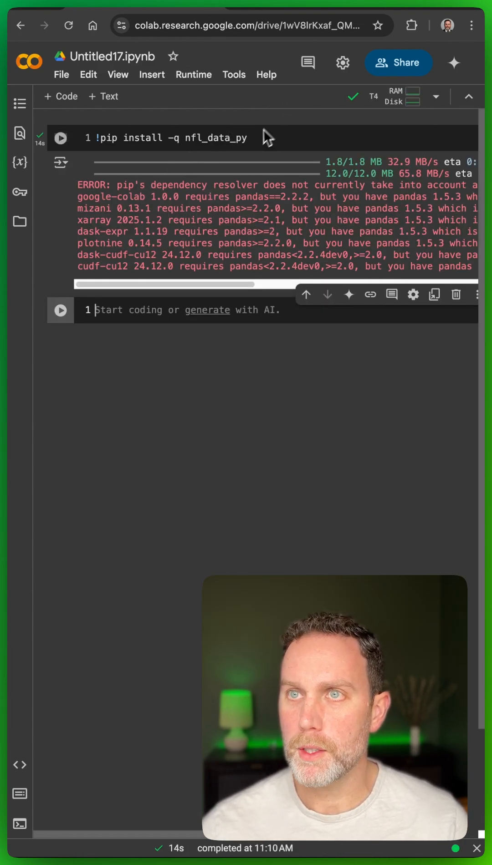
Run the '!pip install -q nfl_data_py' cell to install the package
{"action": "left_click", "coordinate": [60, 138]}
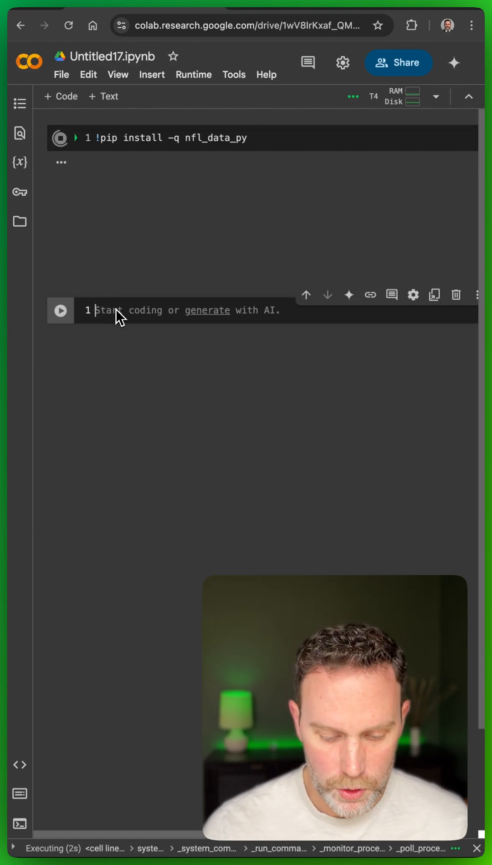
Load the cudf.pandas extension with %load_ext cudf.pandas in a new cell and run it
{"action": "type", "text": "%load_e"}
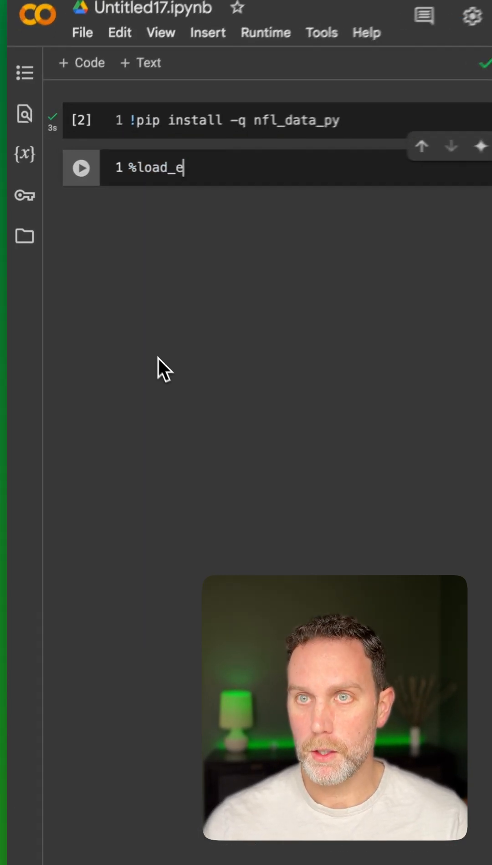
{"action": "type", "text": "xt cudf"}
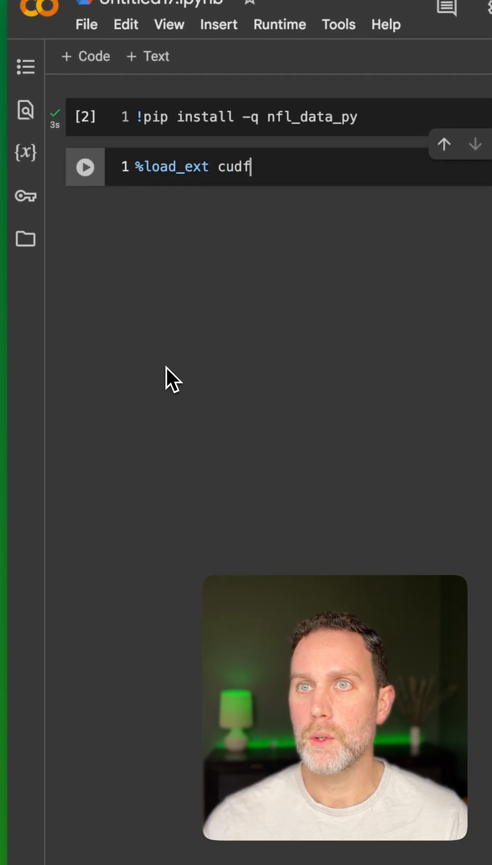
{"action": "type", "text": ".pandas"}
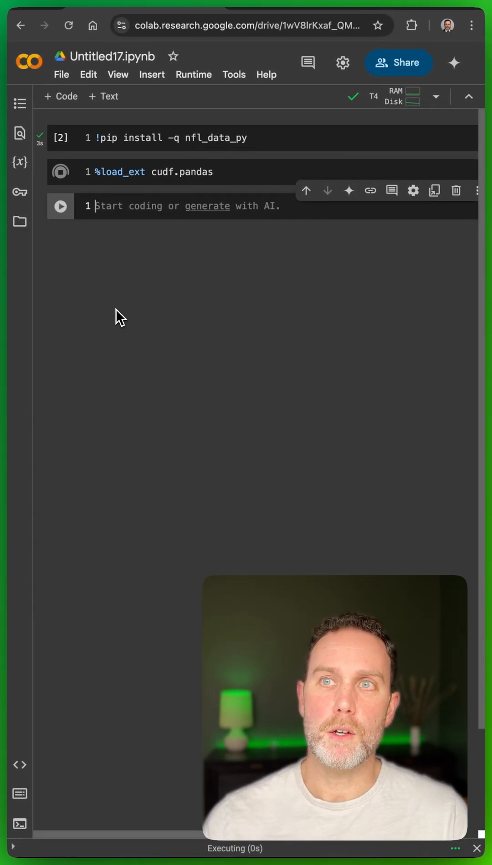
Import nfl_data_py as nfl and pandas as pd in the next cell and run it
{"action": "type", "text": "import"}
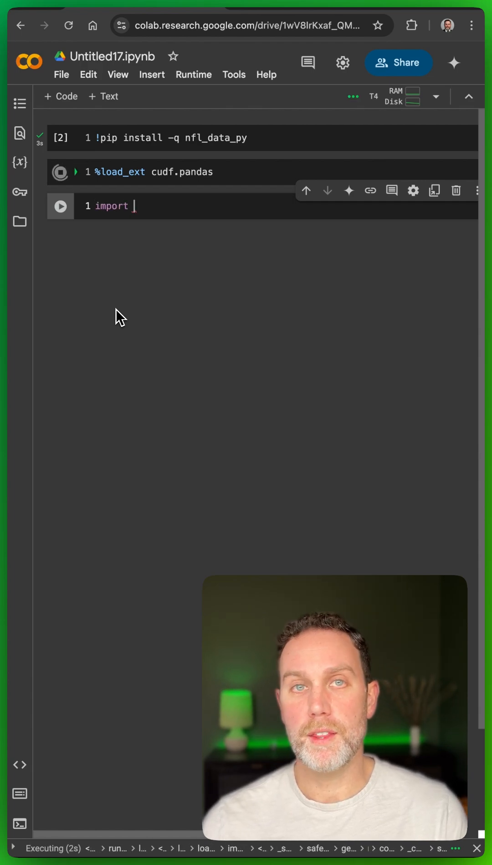
{"action": "type", "text": "nfl_"}
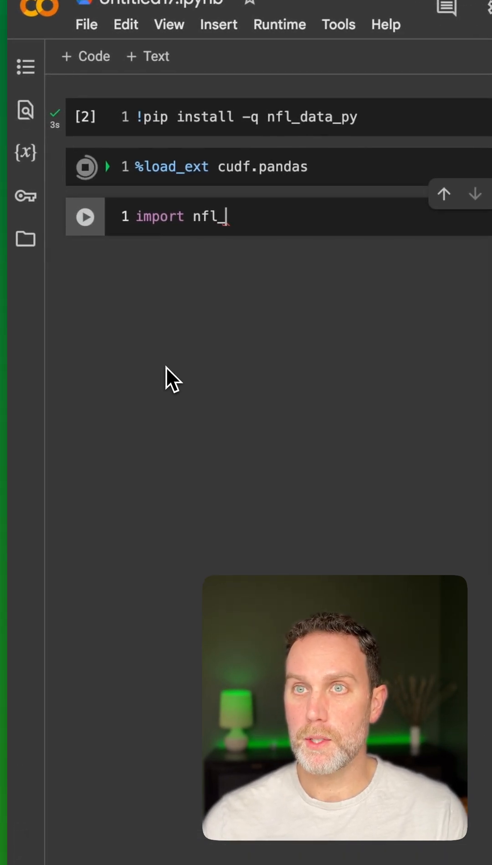
{"action": "type", "text": "data_py as nfl"}
{"action": "type", "text": "i"}
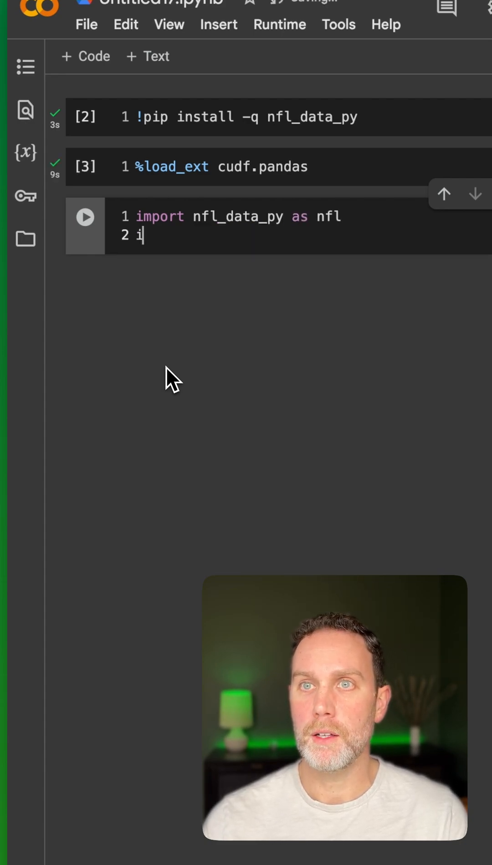
{"action": "type", "text": "mport pandas as p"}
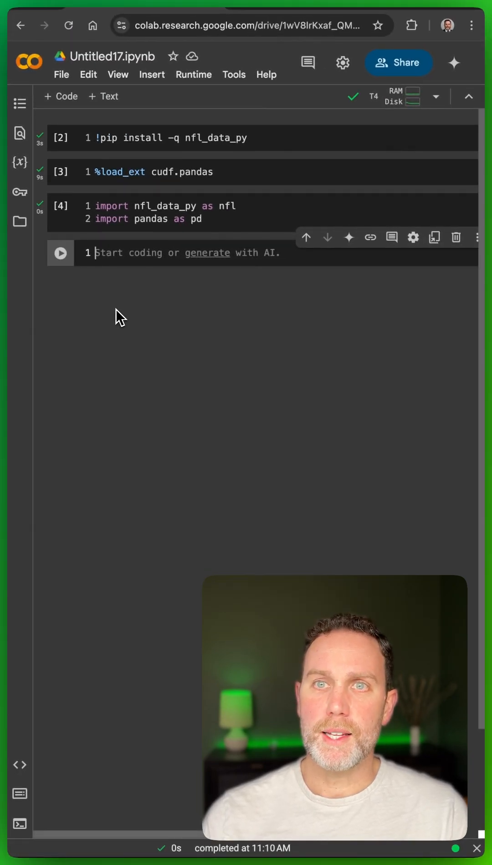
Run df = nfl.import_pbp_data([2024]) to load the 2024 play-by-play data into df
{"action": "type", "text": "df"}
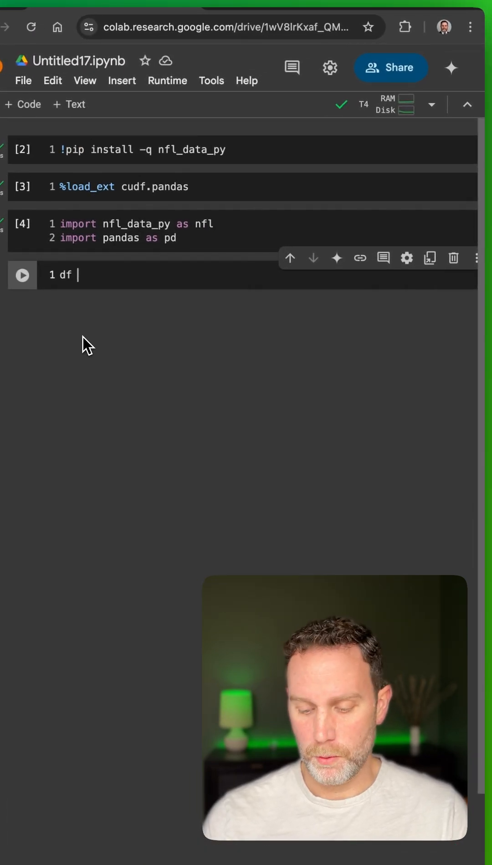
{"action": "type", "text": "= nfl"}
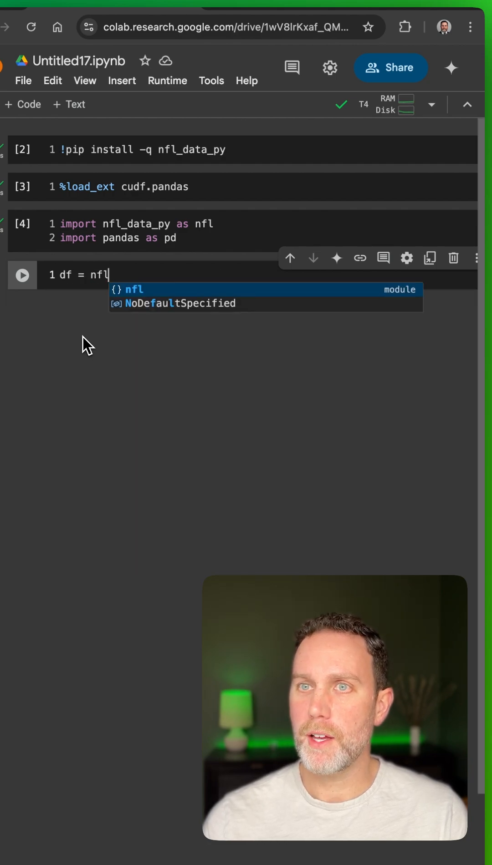
{"action": "type", "text": ".i"}
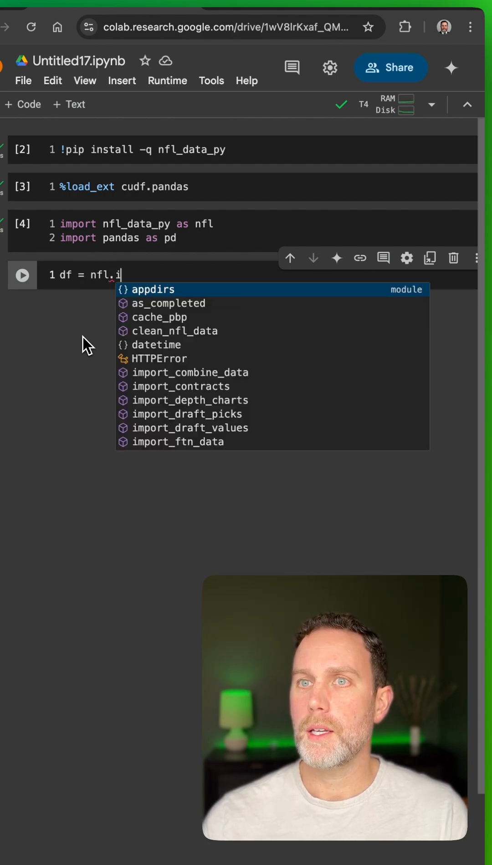
{"action": "type", "text": "m"}
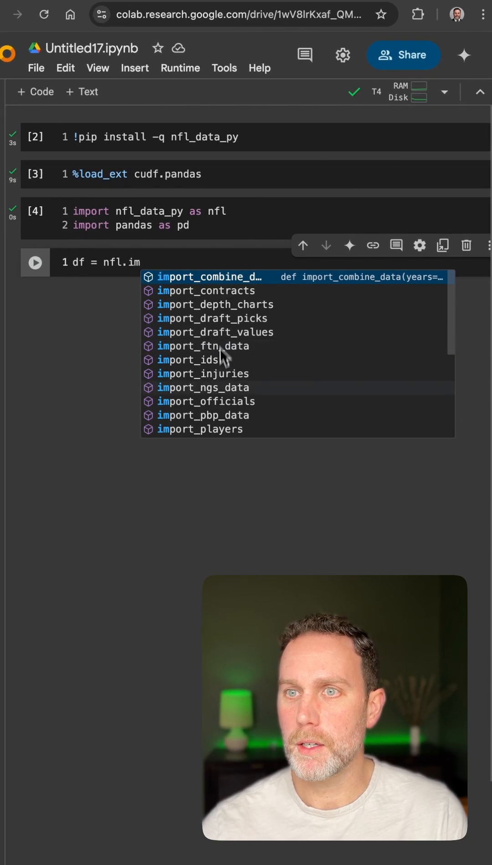
{"action": "left_click", "coordinate": [202, 415]}
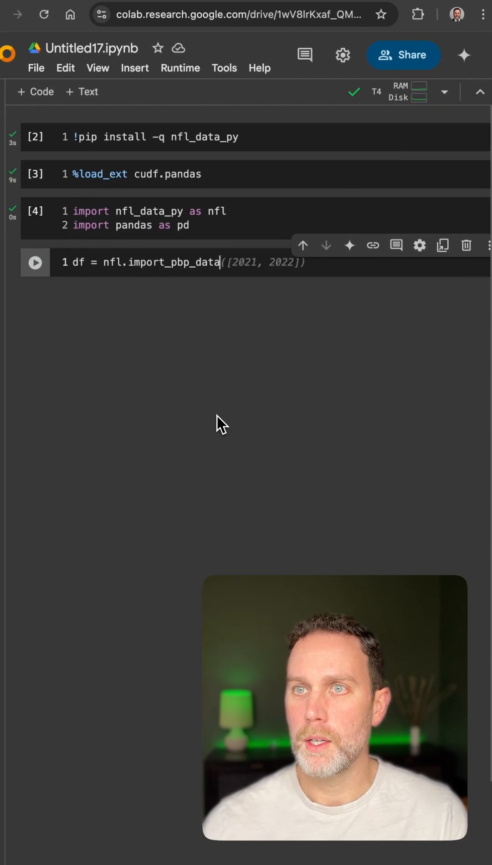
{"action": "left_click_drag", "start_coordinate": [230, 262], "coordinate": [297, 263]}
{"action": "type", "text": "([202])"}
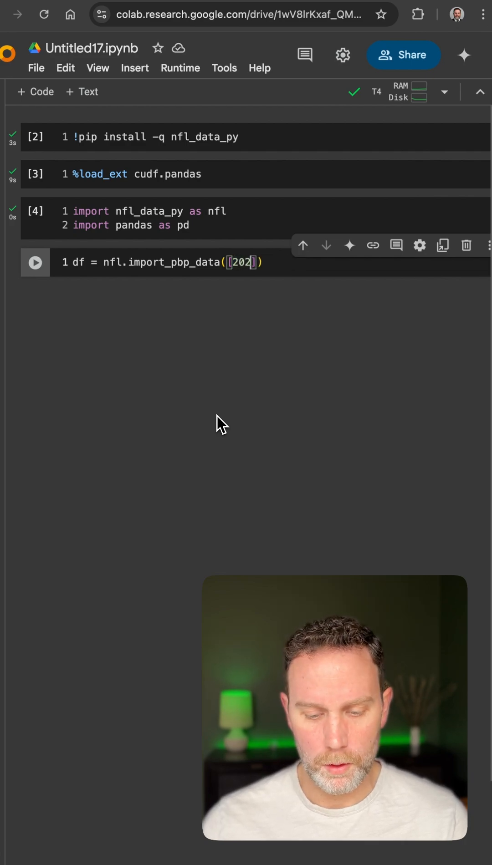
{"action": "left_click", "coordinate": [35, 263]}
{"action": "type", "text": "df.sa"}
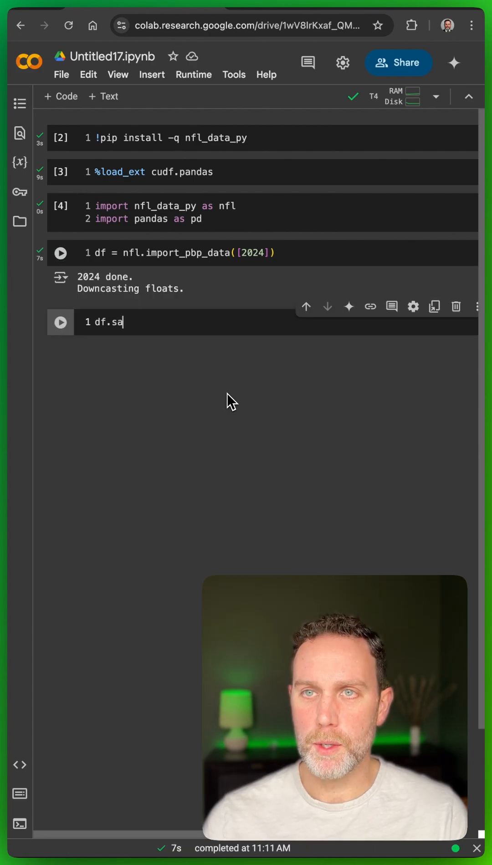
Run df.sample(3) to preview three random play-by-play rows across 372 columns
{"action": "type", "text": "mple(3"}
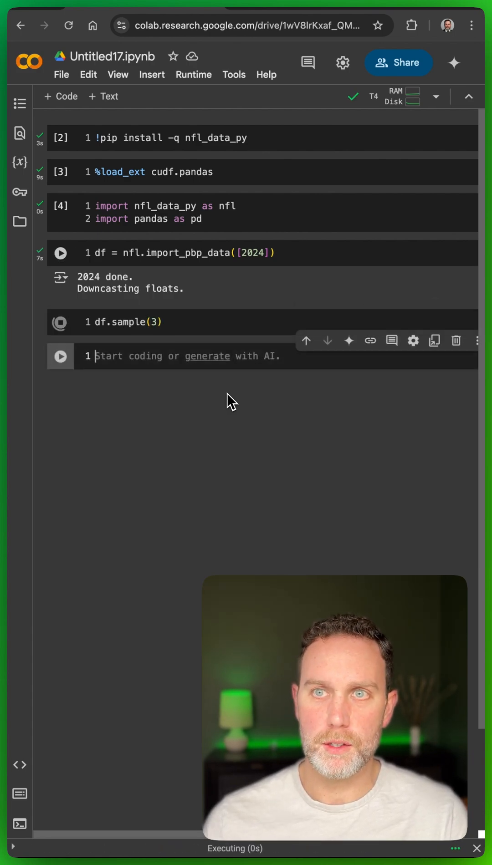
{"action": "left_click", "coordinate": [60, 322]}
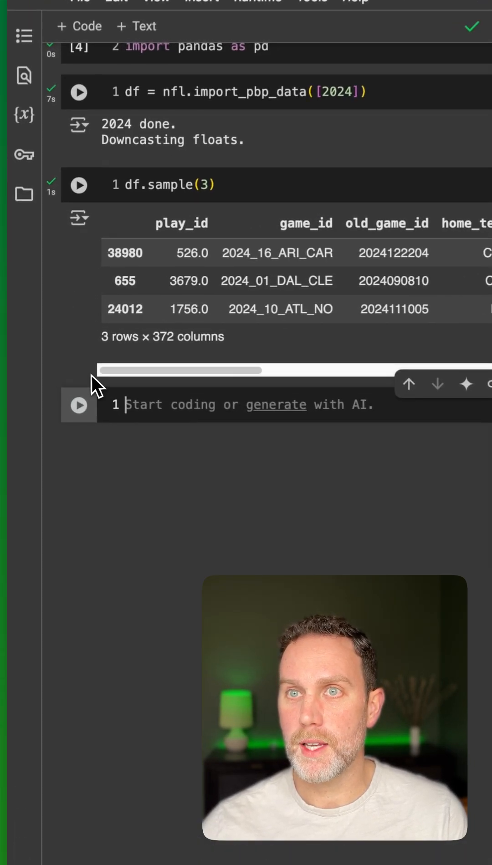
Run df["play_type"].value_counts(), listing counts led by pass 20006 and run 15044
{"action": "type", "text": "df"}
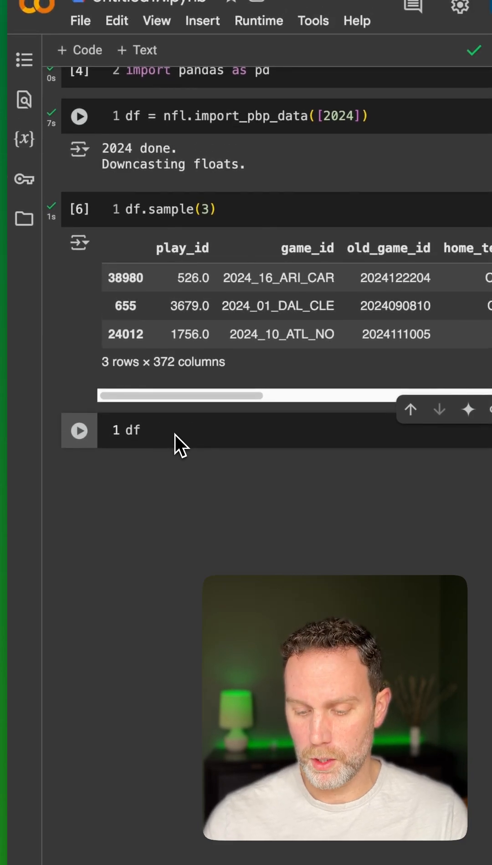
{"action": "type", "text": "[\"play_type"}
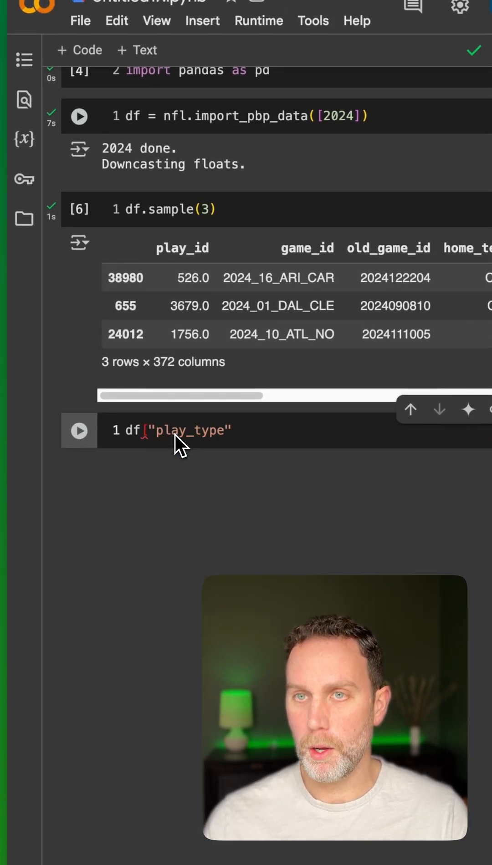
{"action": "type", "text": "].val"}
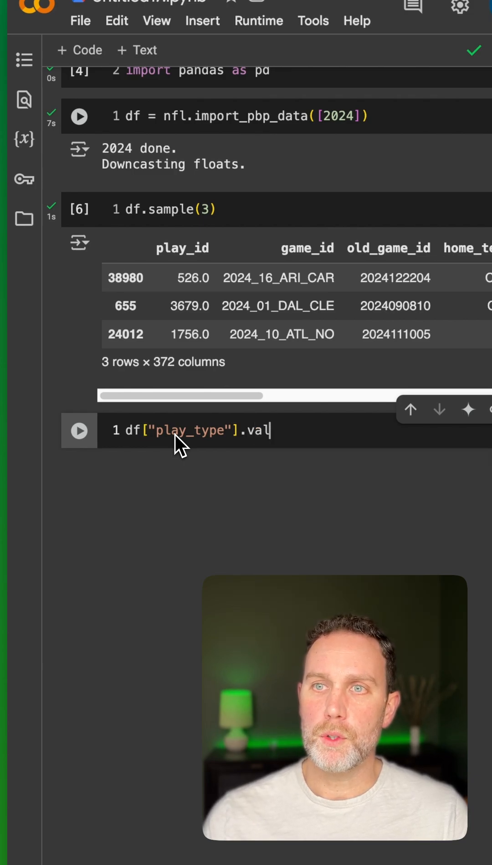
{"action": "type", "text": "ue_counts()"}
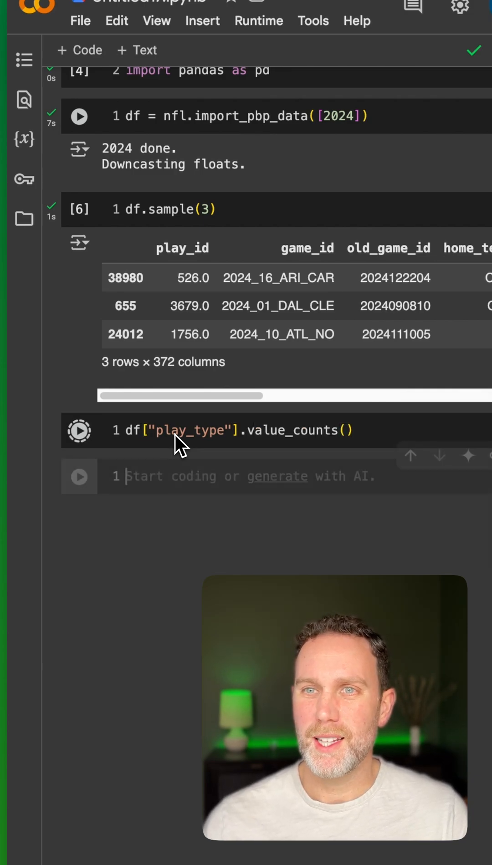
{"action": "left_click", "coordinate": [78, 431]}
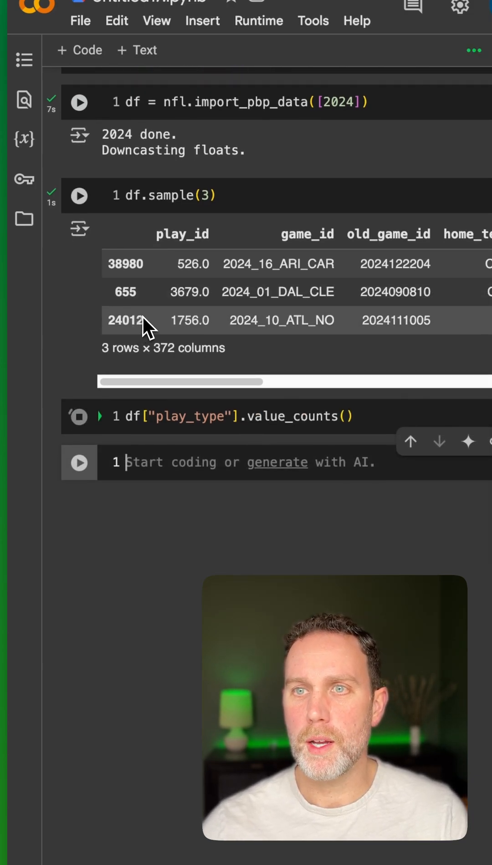
{"action": "left_click", "coordinate": [80, 416]}
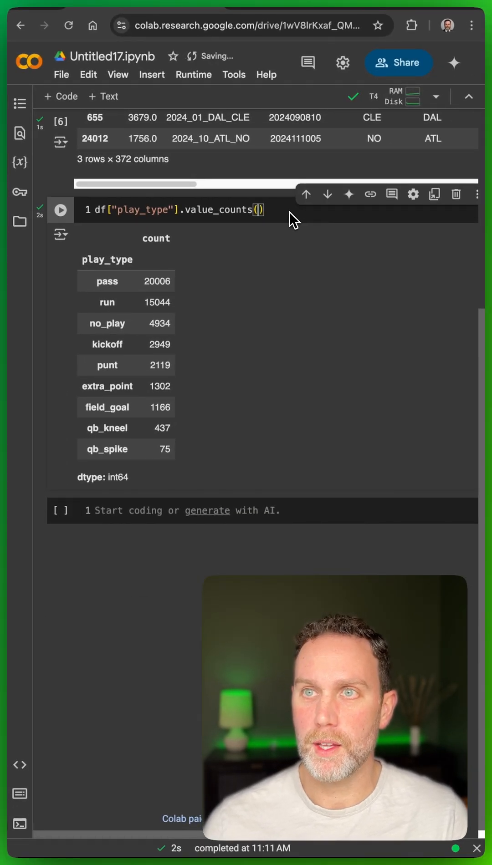
Rerun the count as value_counts(normalize=True), giving proportions pass 0.4165 and run 0.3132
{"action": "type", "text": "n"}
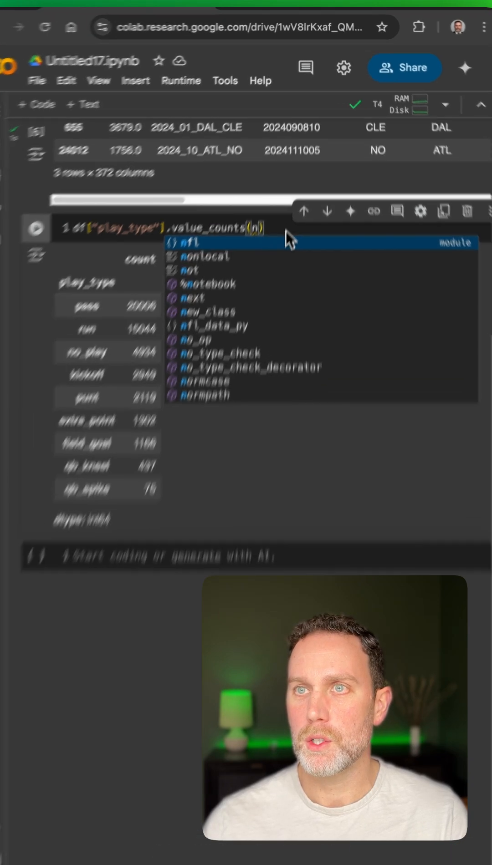
{"action": "type", "text": "normalize="}
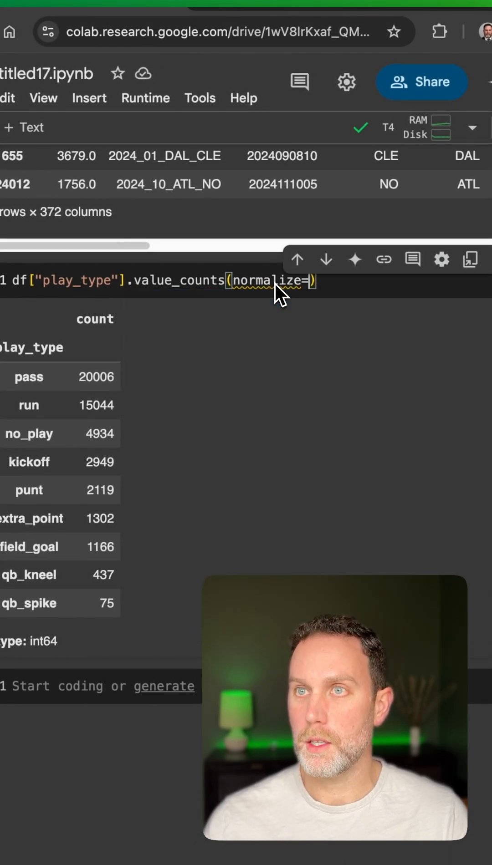
{"action": "type", "text": "T"}
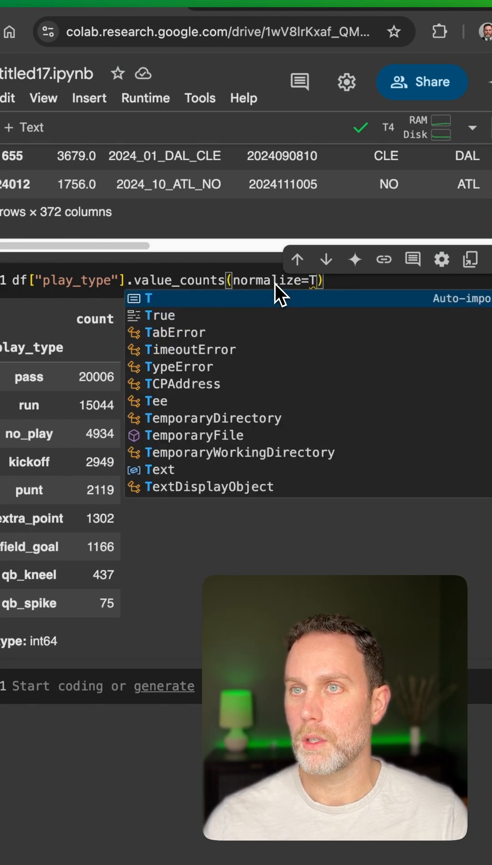
{"action": "type", "text": "rue"}
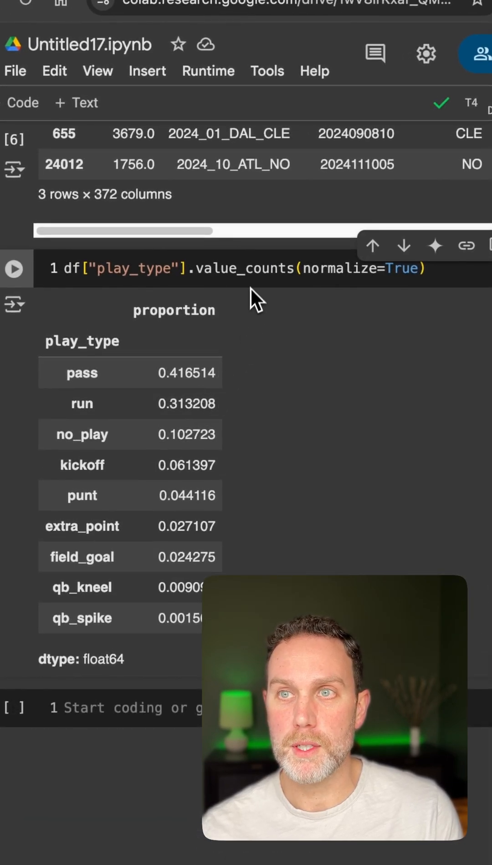
Append .plot.bar() to the proportions line and run it to chart play types, pass tallest
{"action": "type", "text": ".plot.bar("}
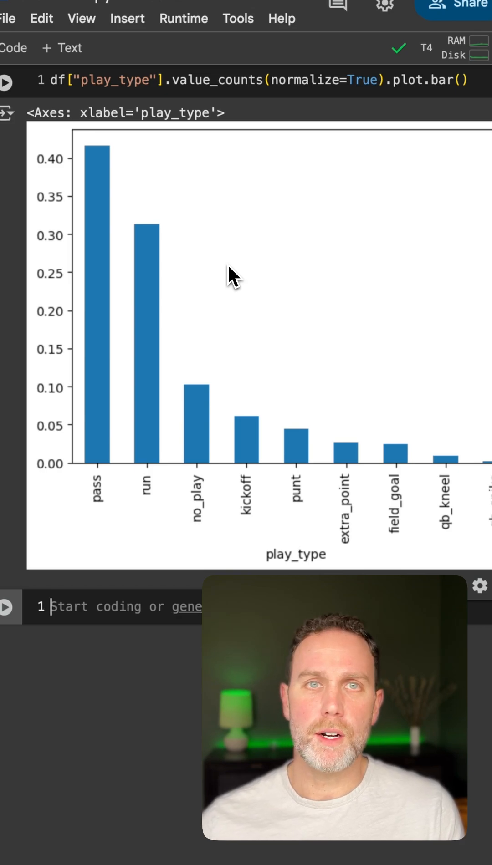
{"action": "mouse_move", "coordinate": [141, 320]}
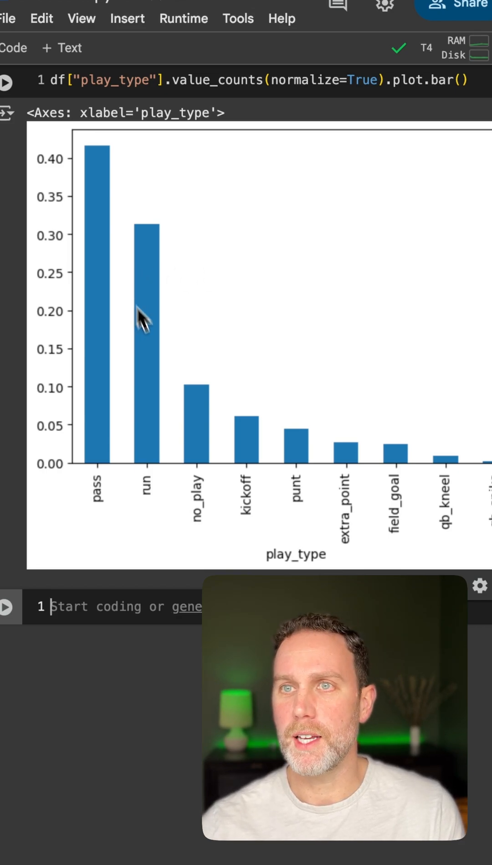